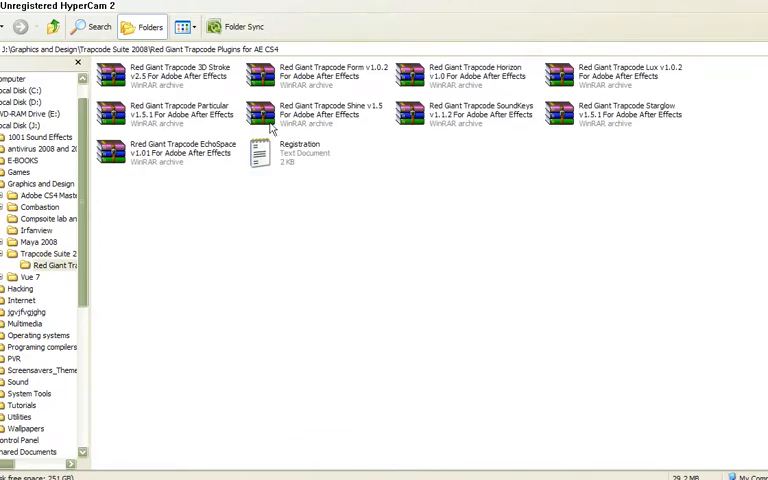
pyautogui.moveTo(636, 130)
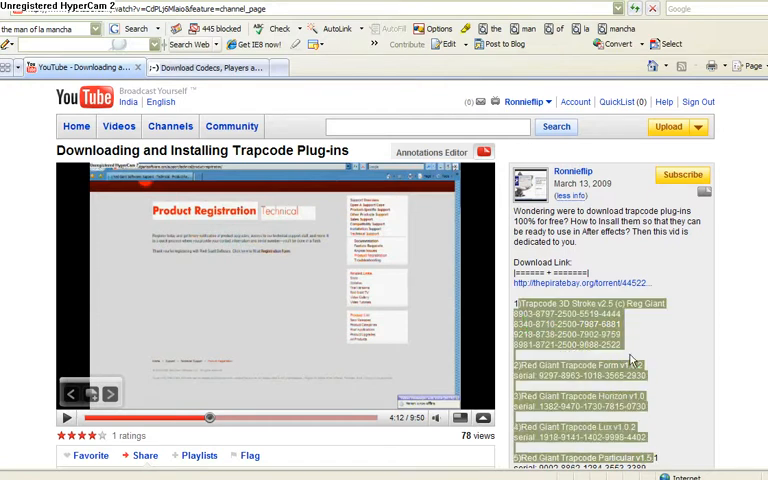
# - Add a new black solid layer to Comp 1 via Layer > New > Solid with default settings
pyautogui.scroll(-3)
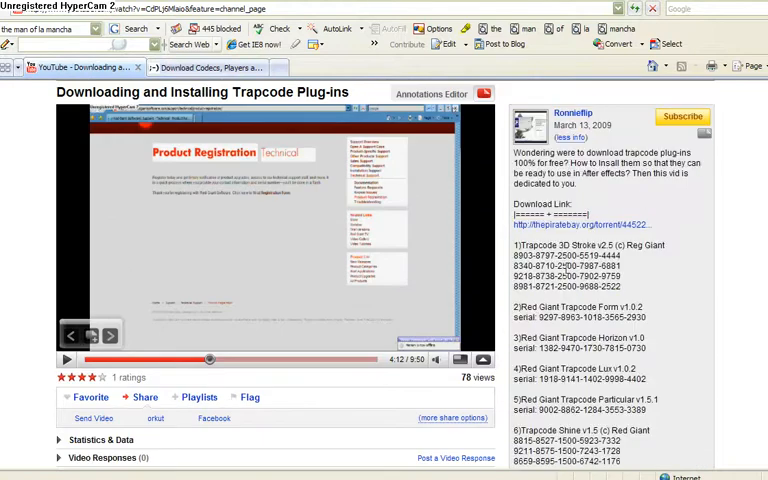
pyautogui.scroll(-3)
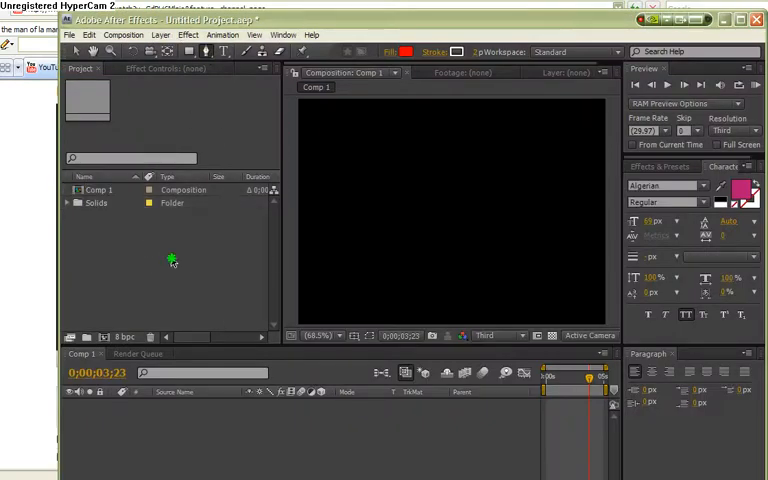
pyautogui.click(96, 202)
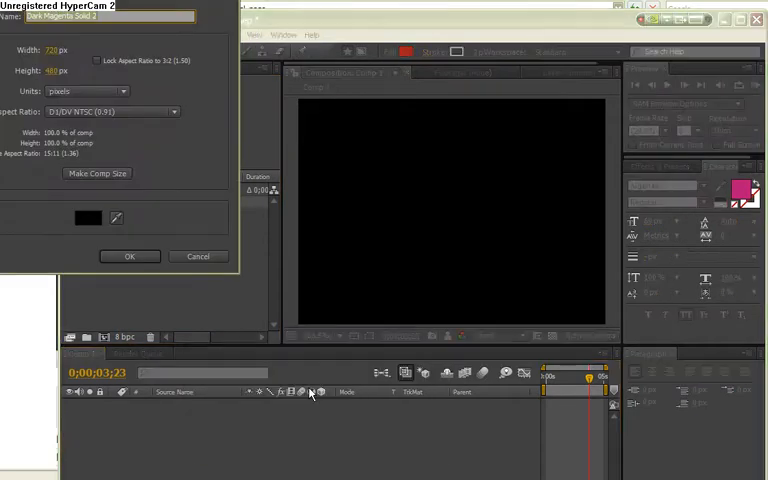
pyautogui.click(128, 256)
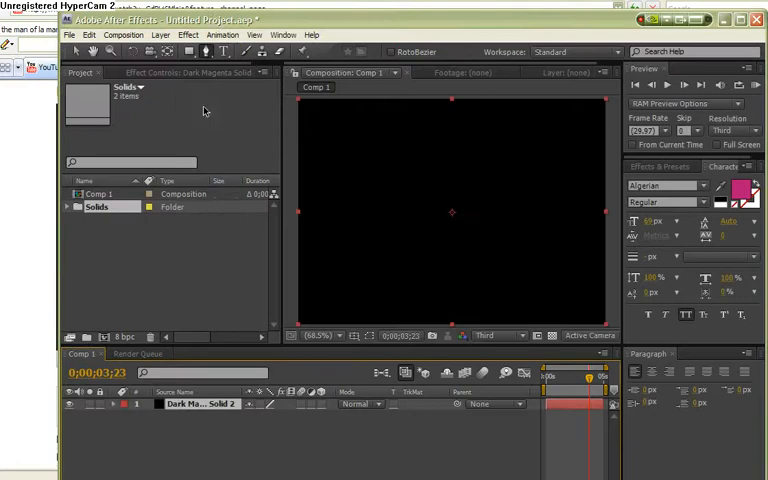
pyautogui.click(188, 36)
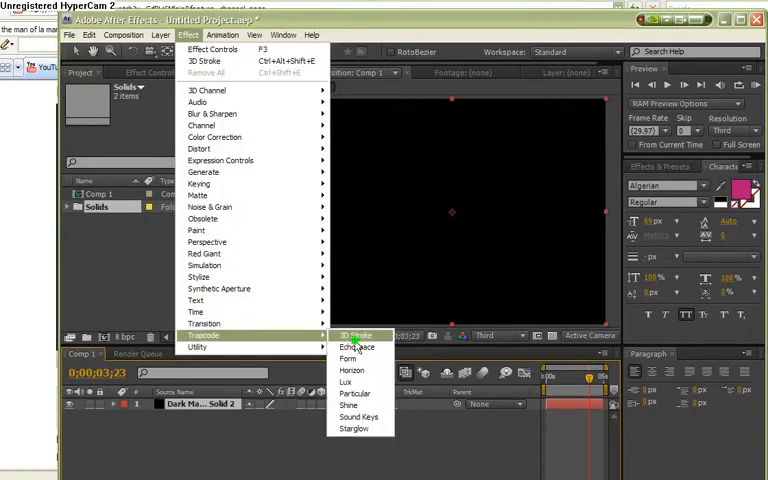
pyautogui.click(356, 336)
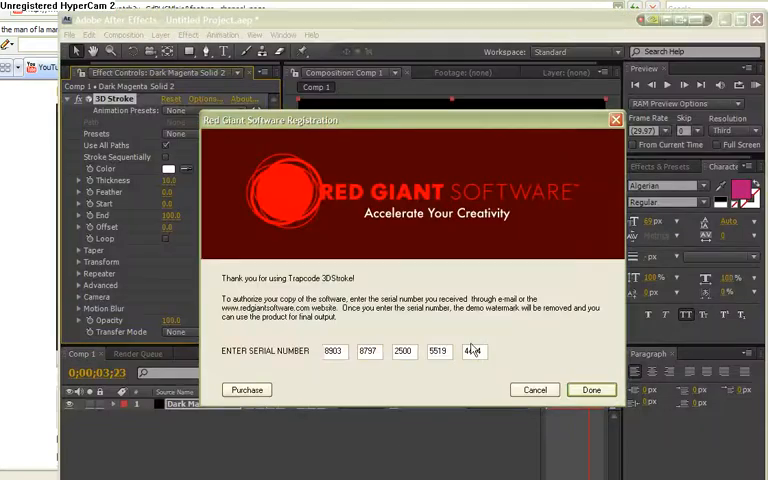
pyautogui.write('4444')
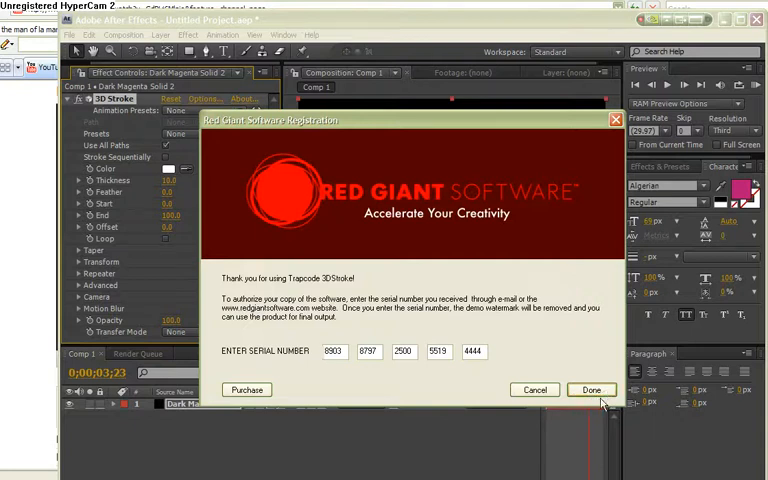
pyautogui.click(592, 388)
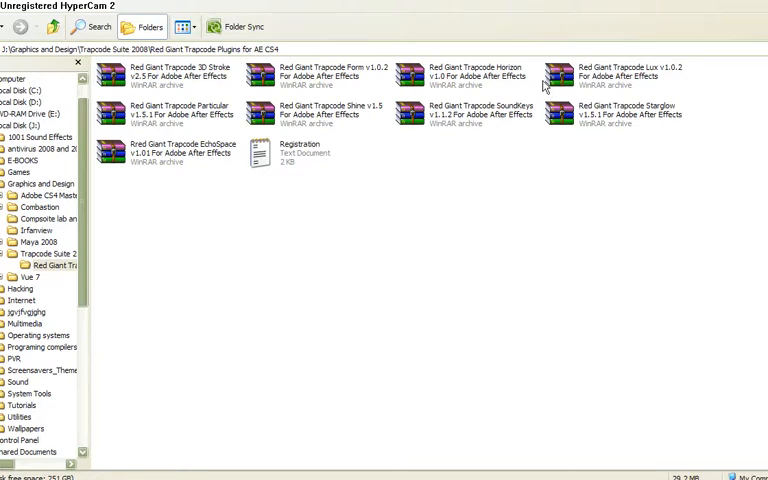
pyautogui.moveTo(238, 104)
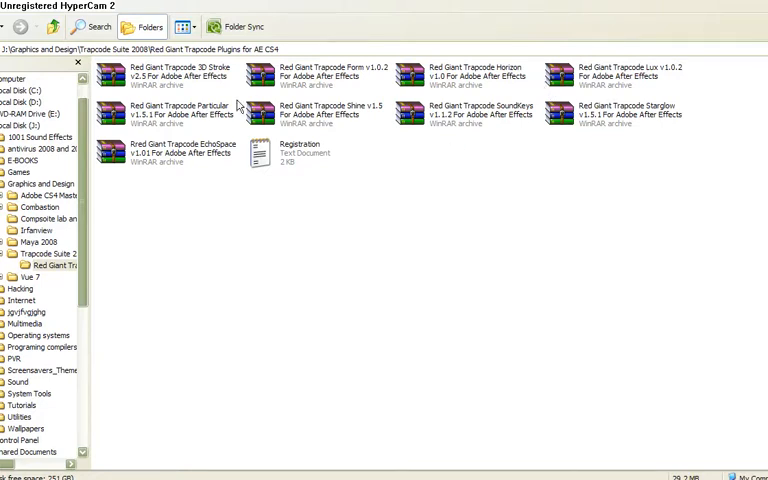
# - Extract the Registration file from the 3D Stroke RAR into the plug-ins folder, overwriting the old one, and view the serial notes
pyautogui.click(164, 76)
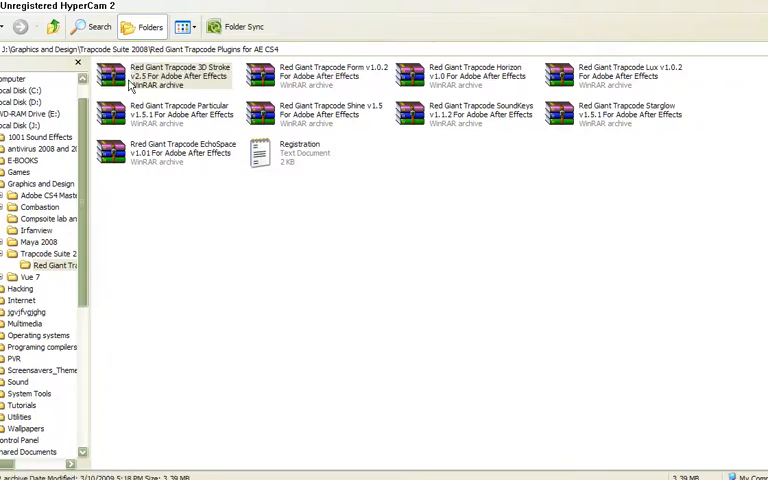
pyautogui.doubleClick(180, 76)
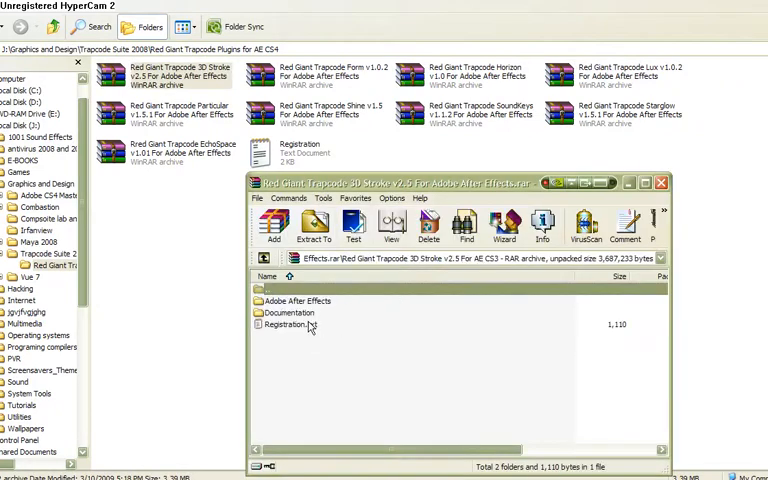
pyautogui.click(292, 324)
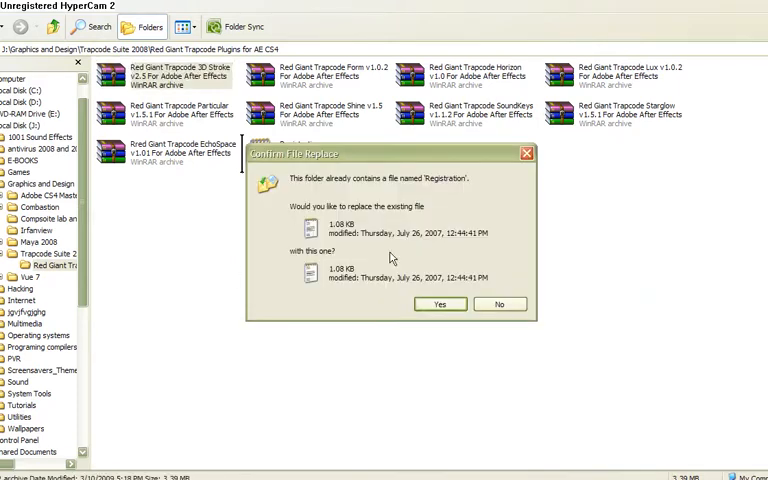
pyautogui.click(438, 304)
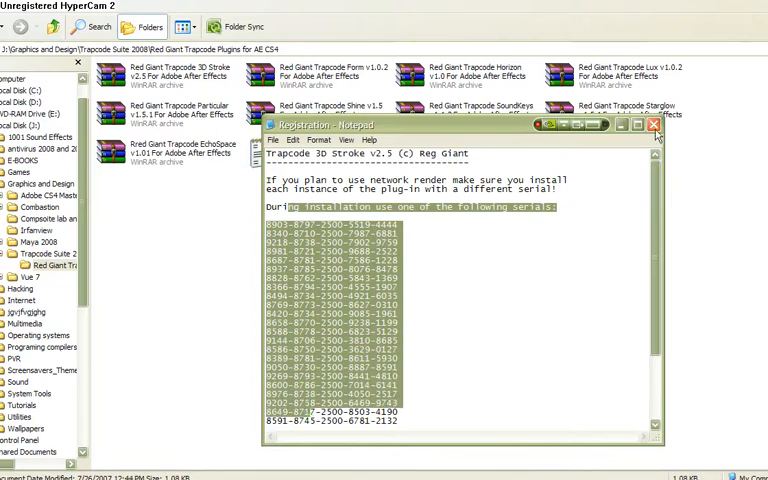
pyautogui.click(656, 124)
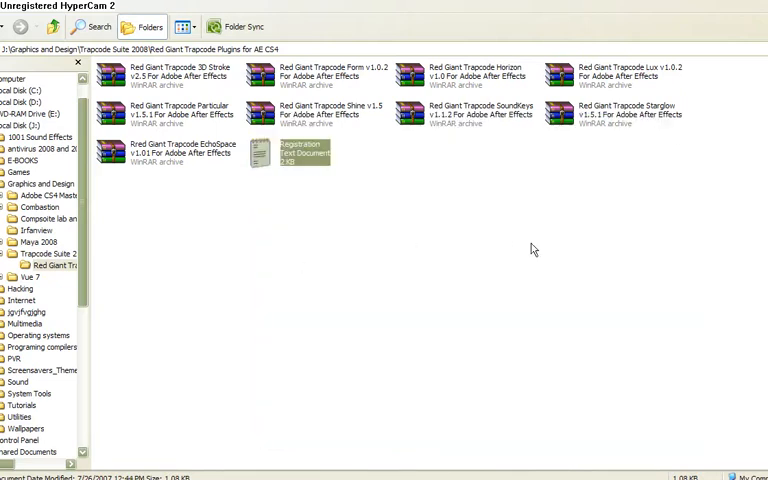
pyautogui.moveTo(448, 192)
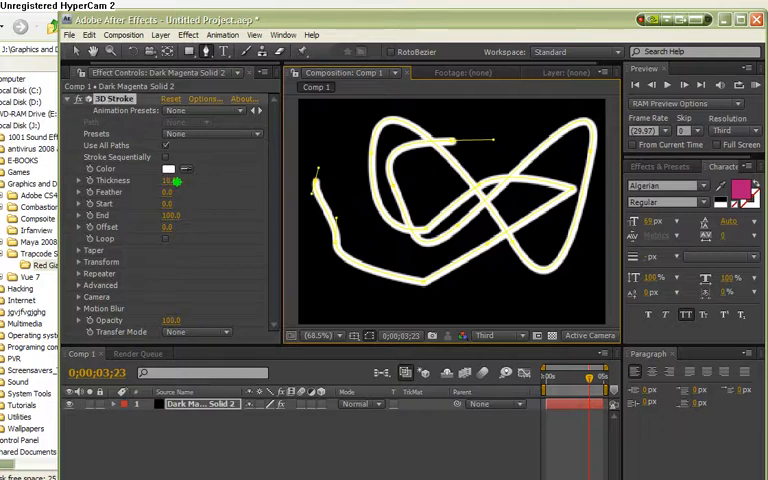
# - Draw a looping mask path on the solid so 3D Stroke renders a thin pale line along it
pyautogui.click(168, 192)
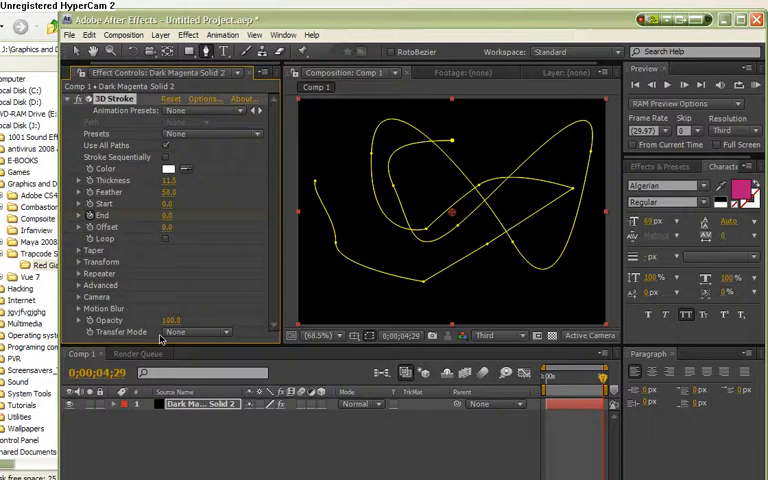
pyautogui.moveTo(278, 276)
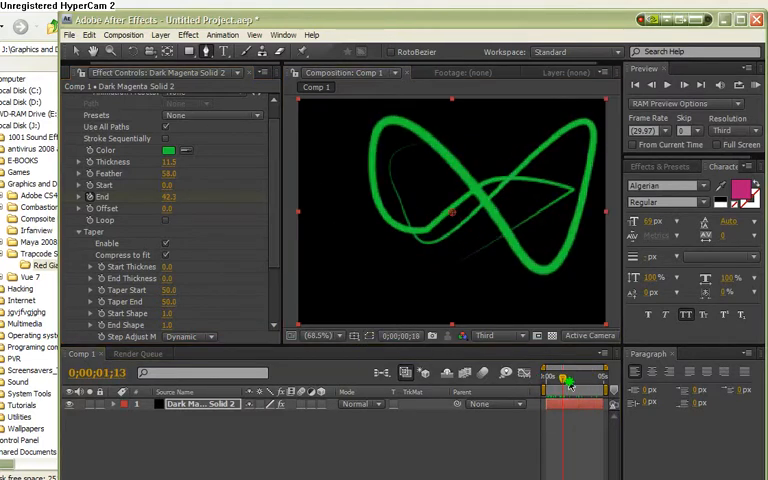
# - Make the 3D Stroke green and tapered along a smooth figure-eight mask path
pyautogui.click(570, 374)
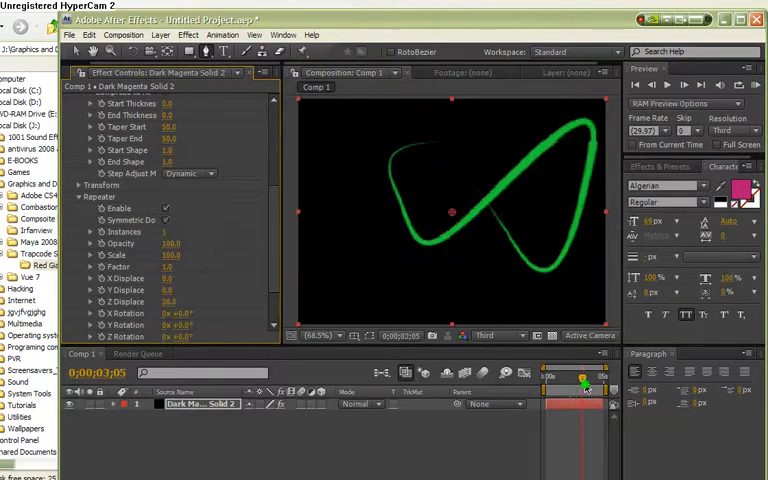
# - Scrub the current-time indicator to preview the tapered stroke drawing along the figure-eight
pyautogui.moveTo(584, 380); pyautogui.dragTo(568, 380)
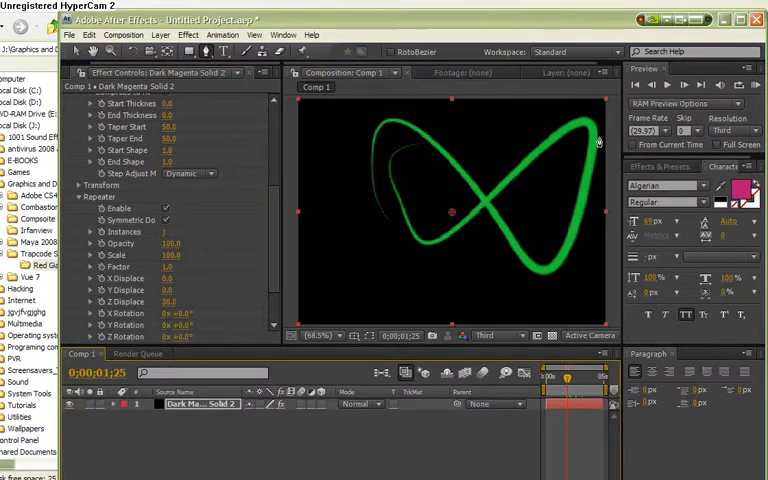